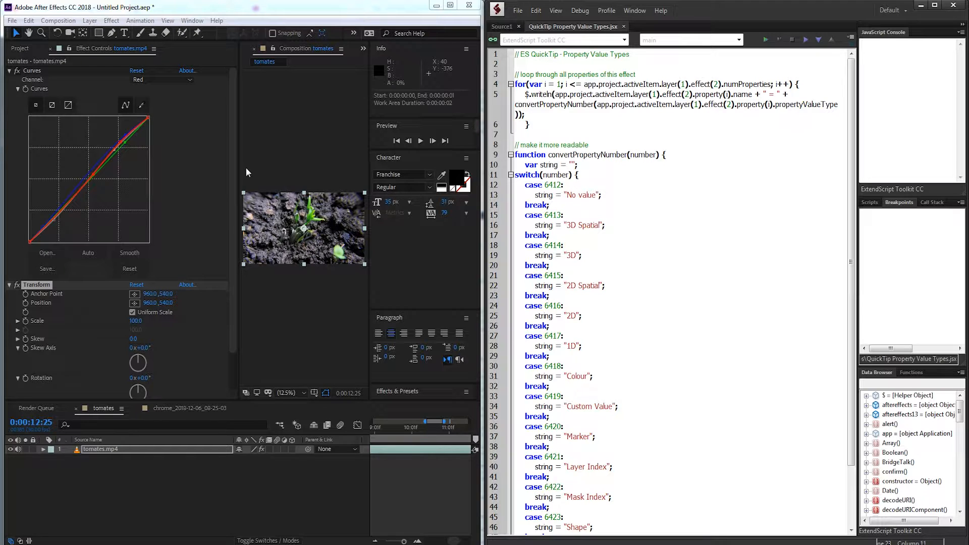
mouse_move(227, 313)
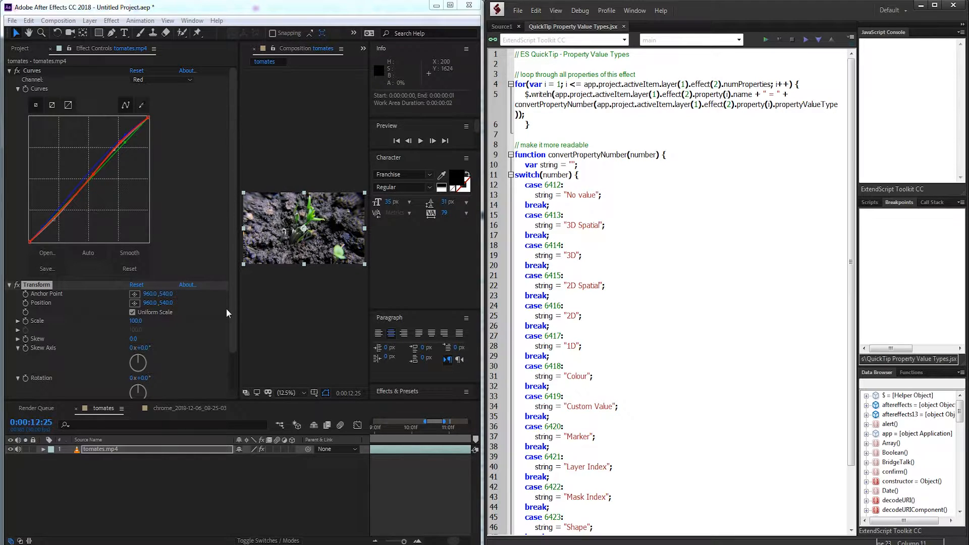
Step: Scroll the CS6 Scripting Guide in Chrome to the PropertyValueType table on page 139
double_click(583, 224)
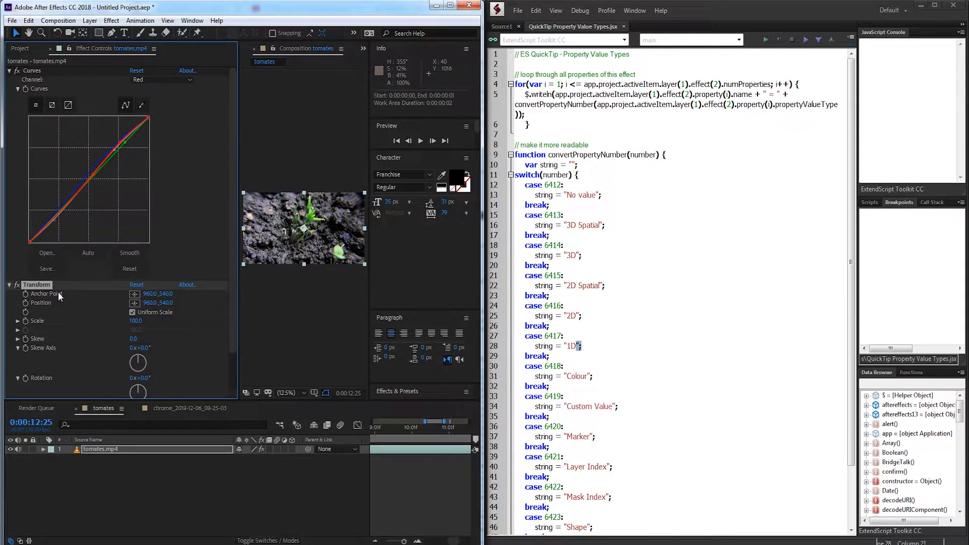
mouse_move(46, 302)
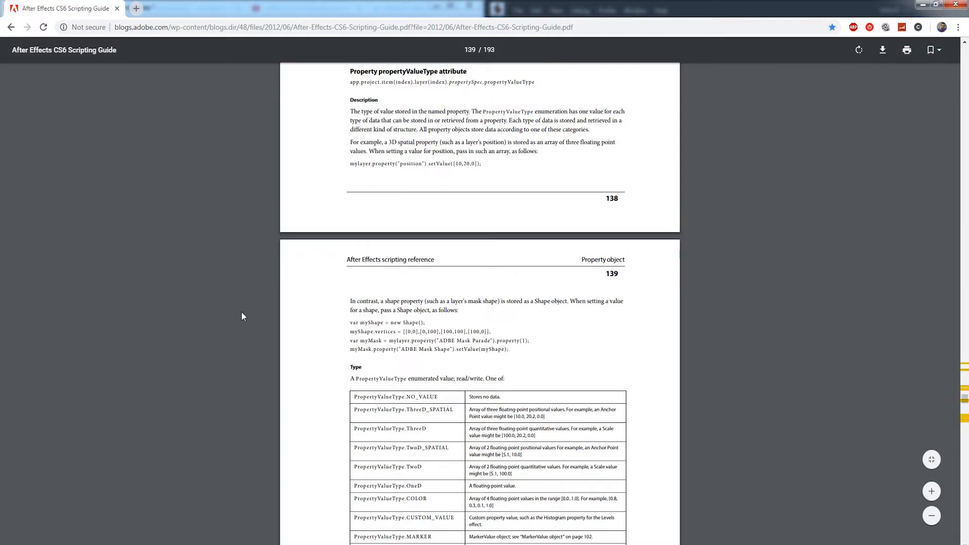
scroll("down", 3)
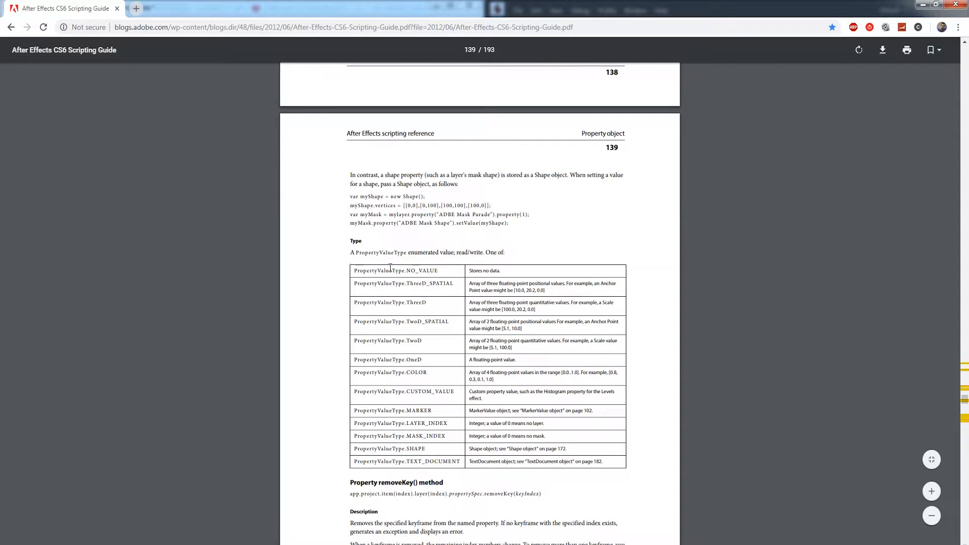
double_click(419, 270)
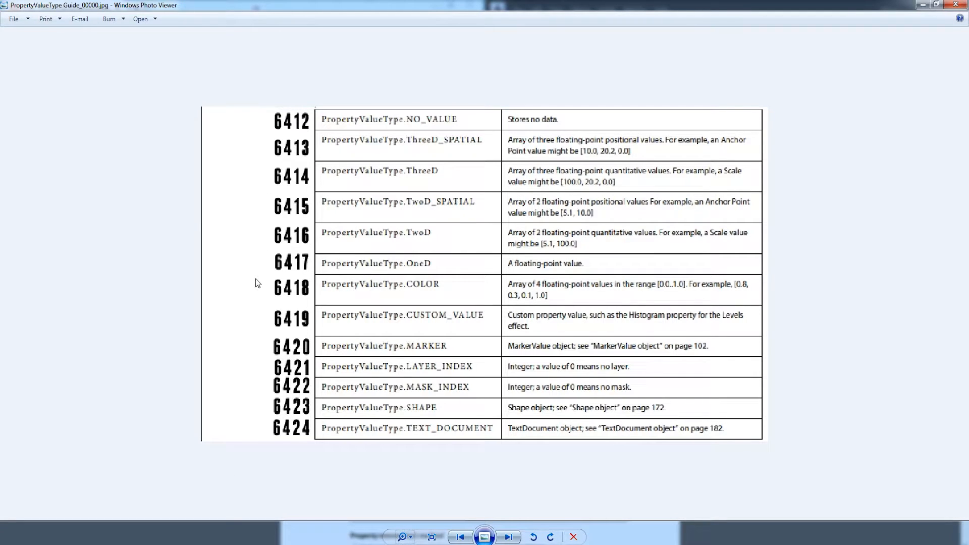
mouse_move(397, 227)
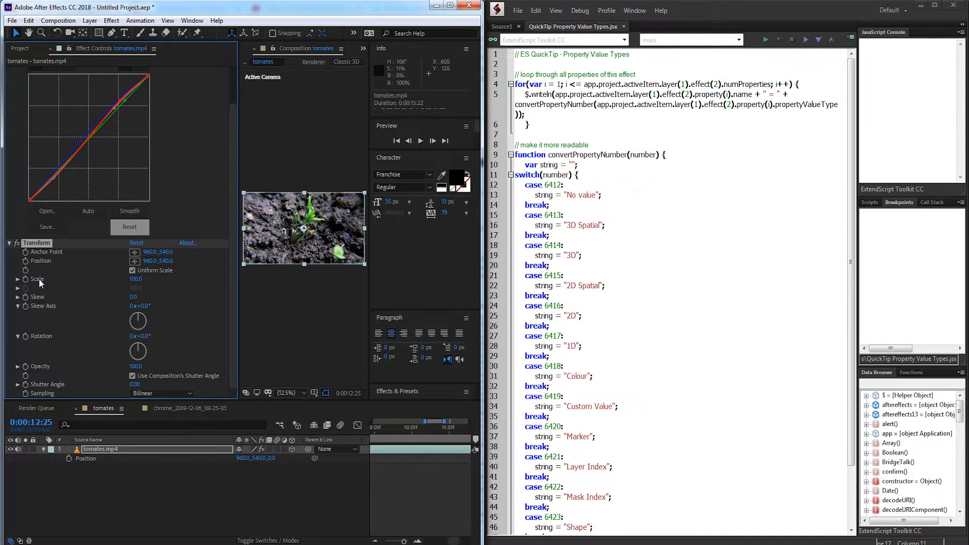
mouse_move(39, 300)
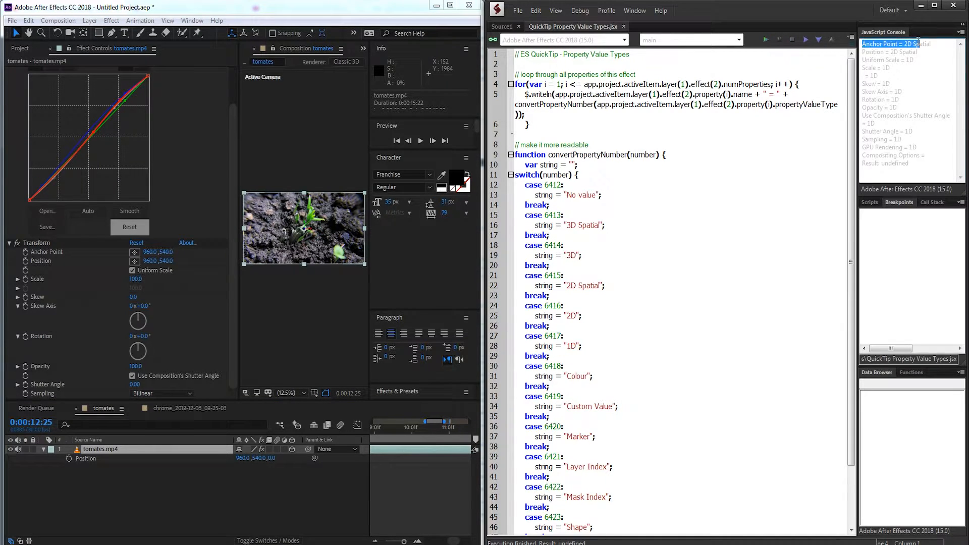
Step: Run the script to list Transform property types, then select the convertPropertyNumber function lines
left_click(890, 51)
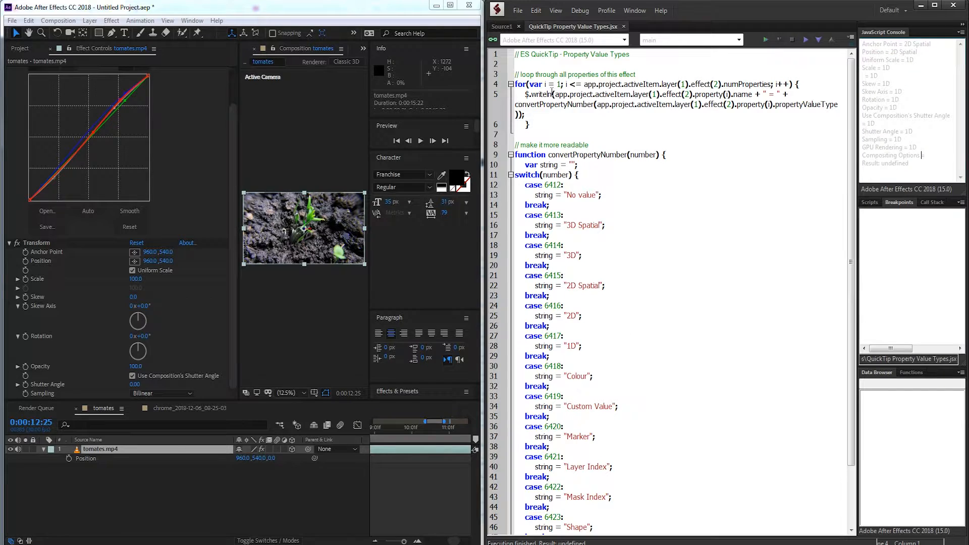
left_click_drag(525, 84, 525, 124)
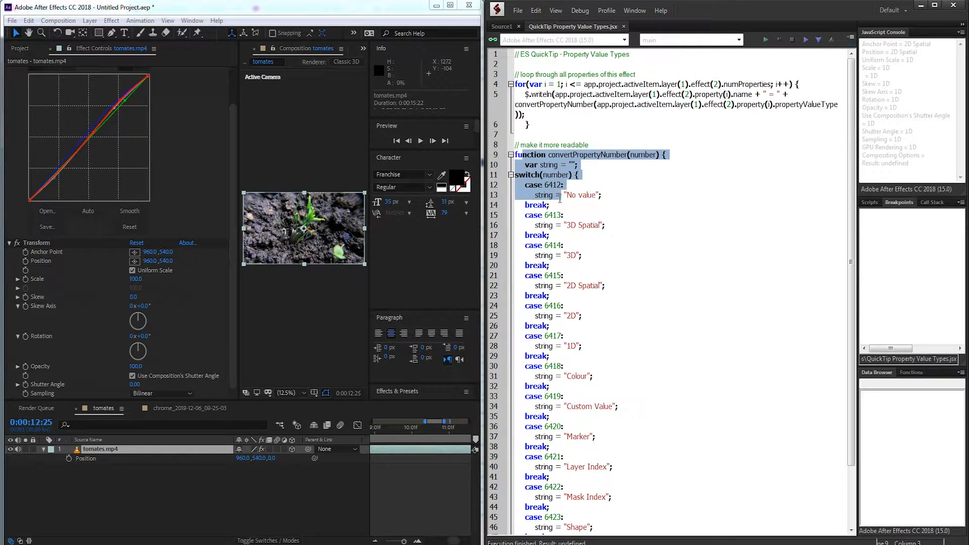
right_click(562, 198)
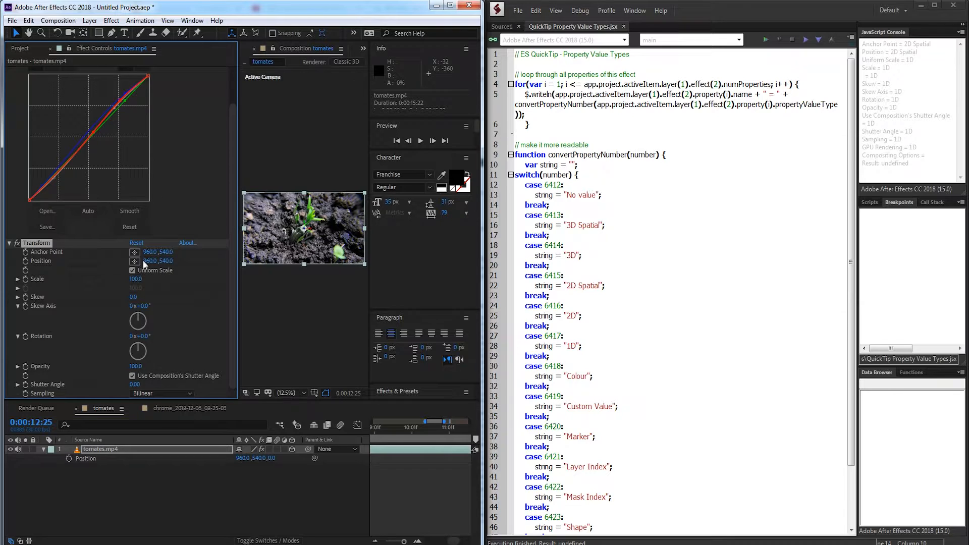
double_click(147, 260)
type("1")
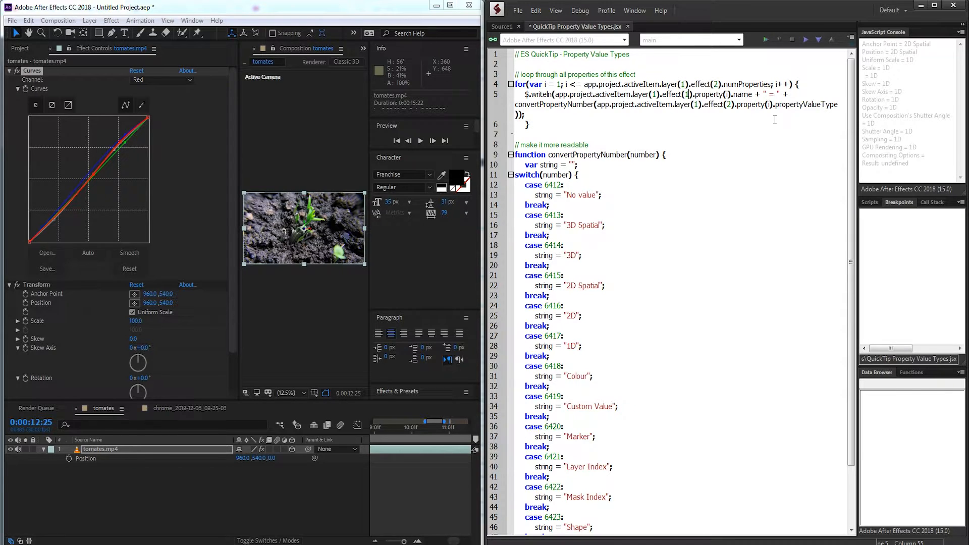
Step: Point the loop at effect(1), run it, and highlight Curves = Custom Value in the console
left_click(733, 96)
type("1")
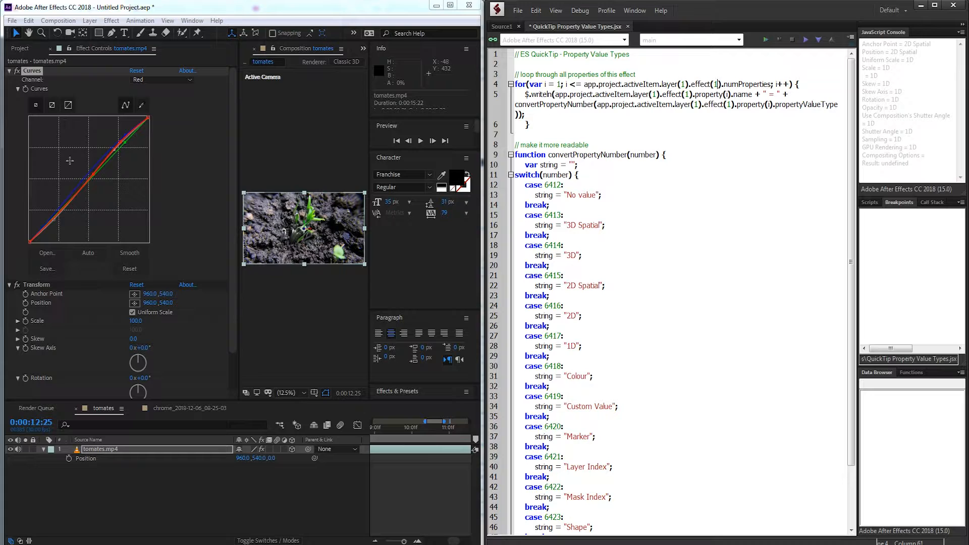
left_click(763, 40)
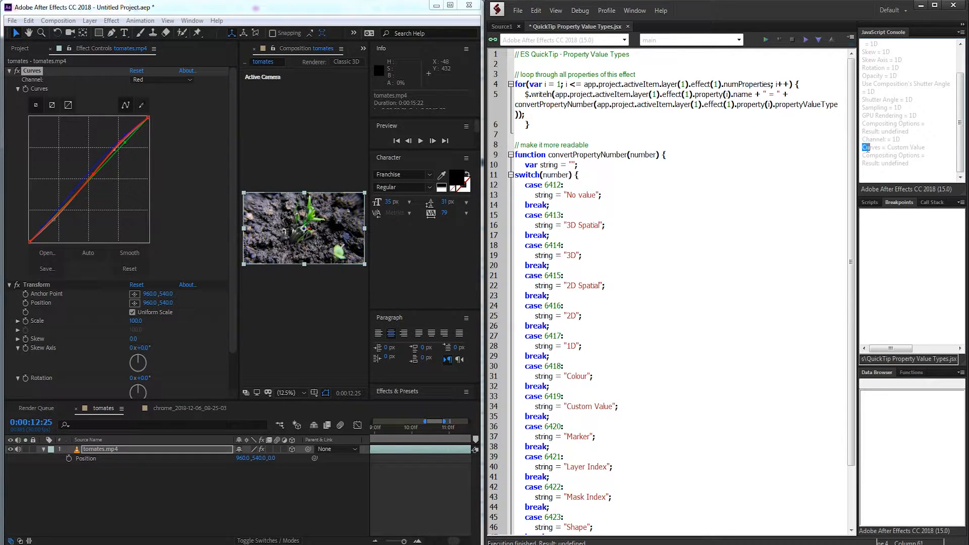
double_click(894, 148)
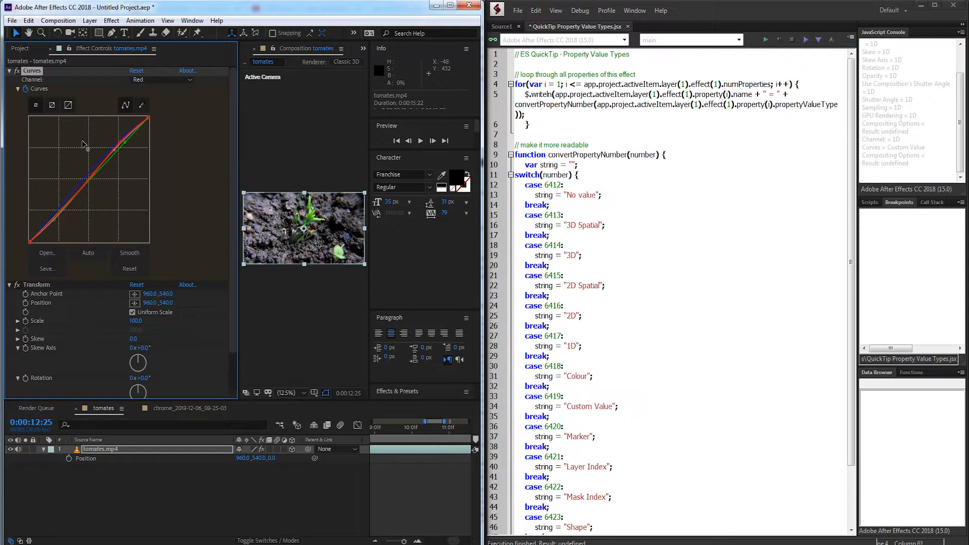
left_click(129, 269)
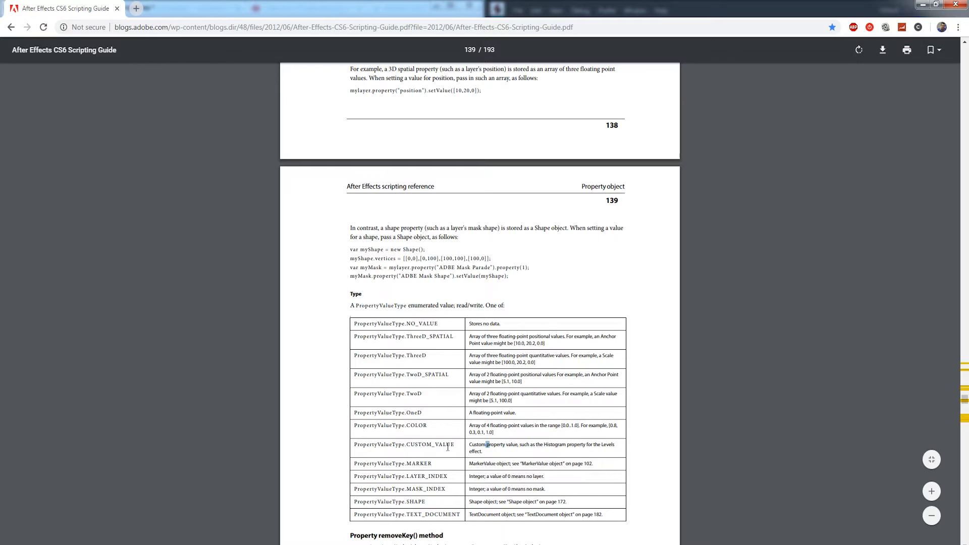
Step: Highlight the CUSTOM_VALUE description in the guide before switching to After Effects' Levels effect
double_click(403, 445)
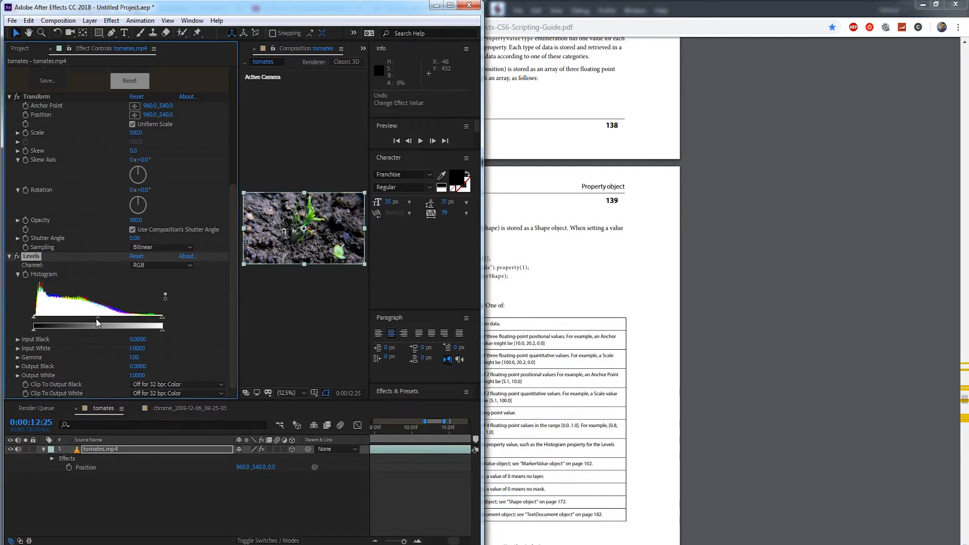
Step: Start a new script with layer = app.project.activeItem.layer(1); and an empty for loop
left_click_drag(96, 323, 167, 327)
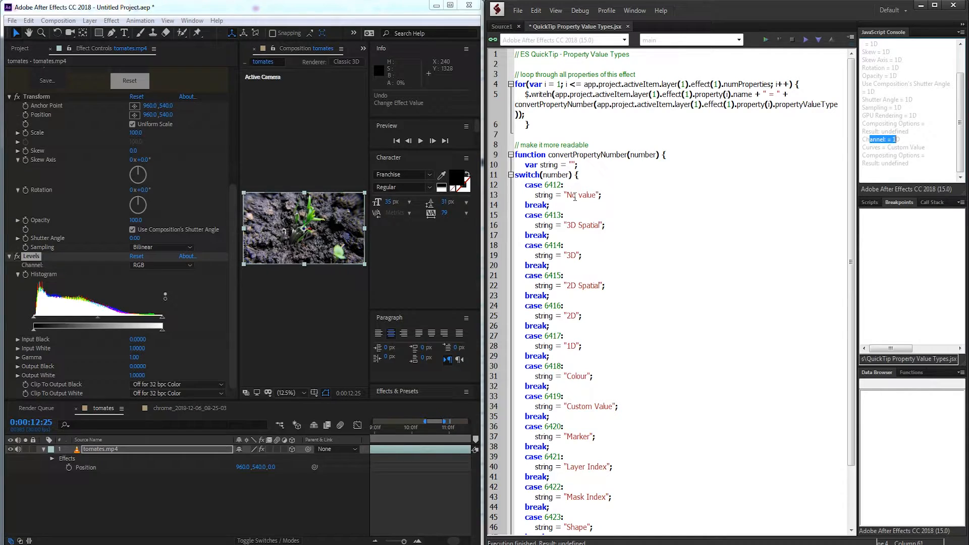
left_click(517, 10)
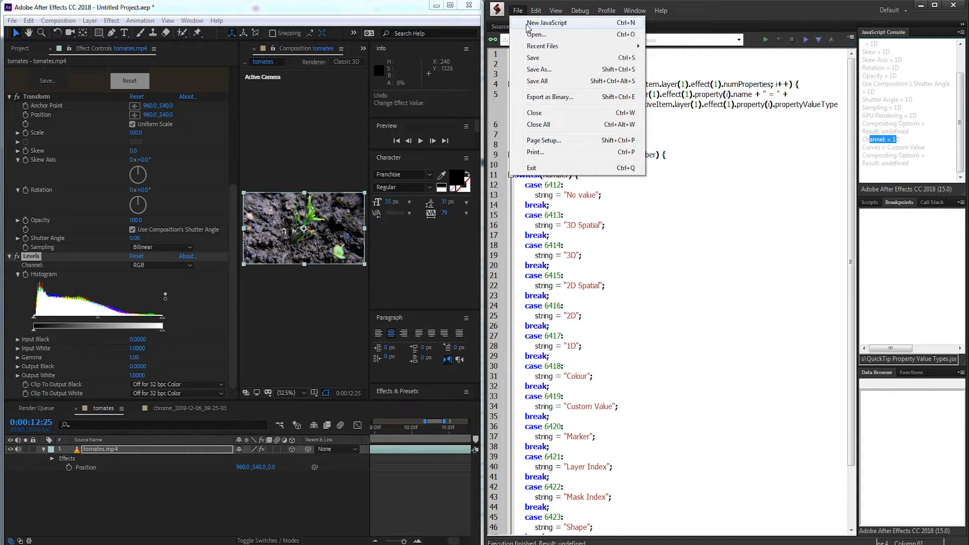
left_click(546, 24)
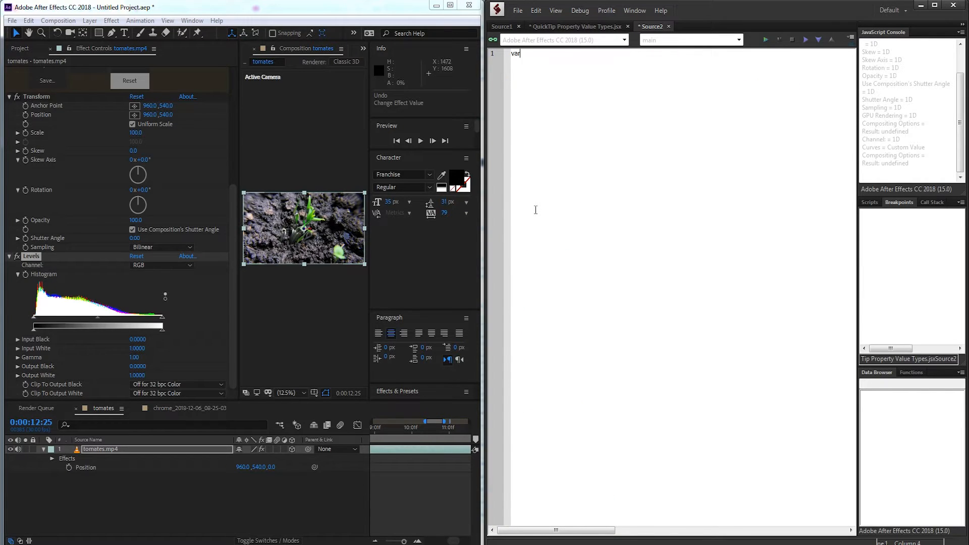
type("layer =")
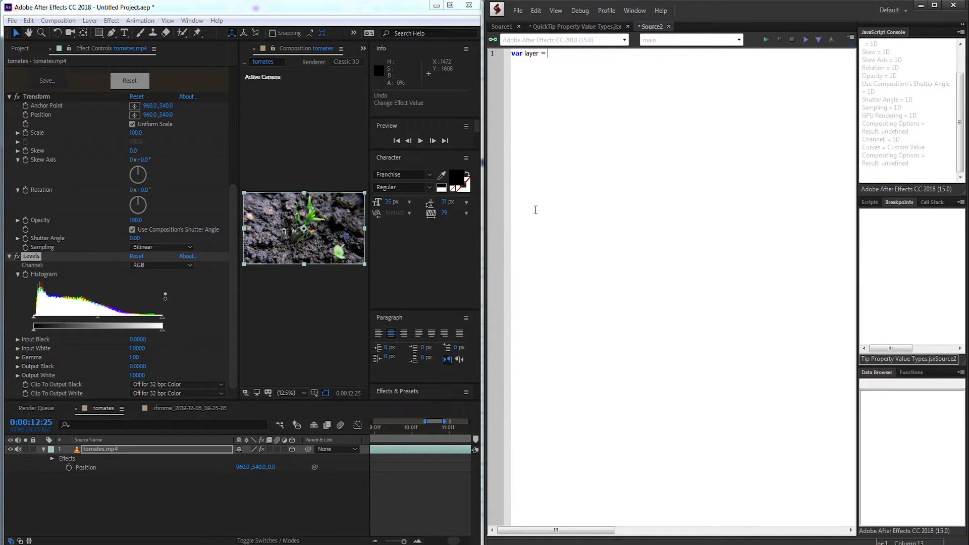
type("app.project.activeItem")
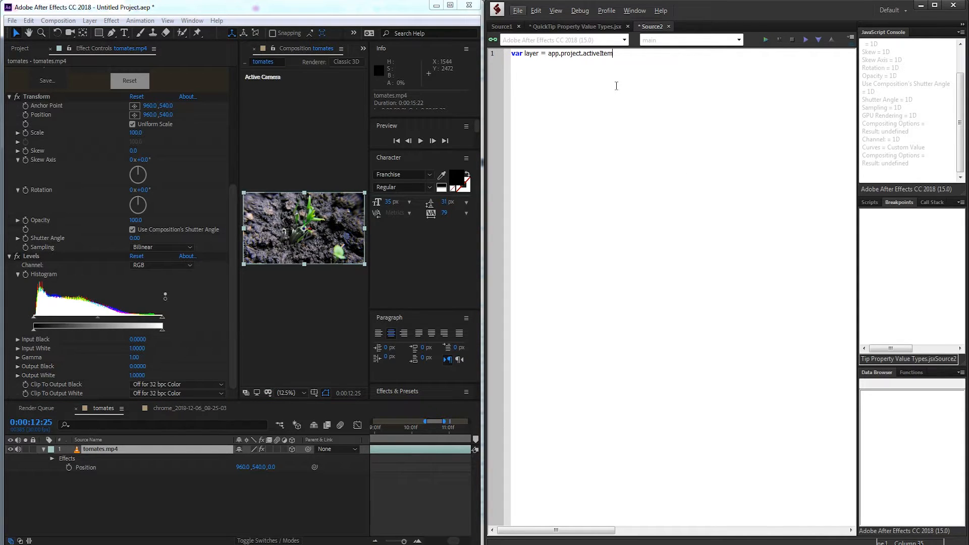
type(".layer")
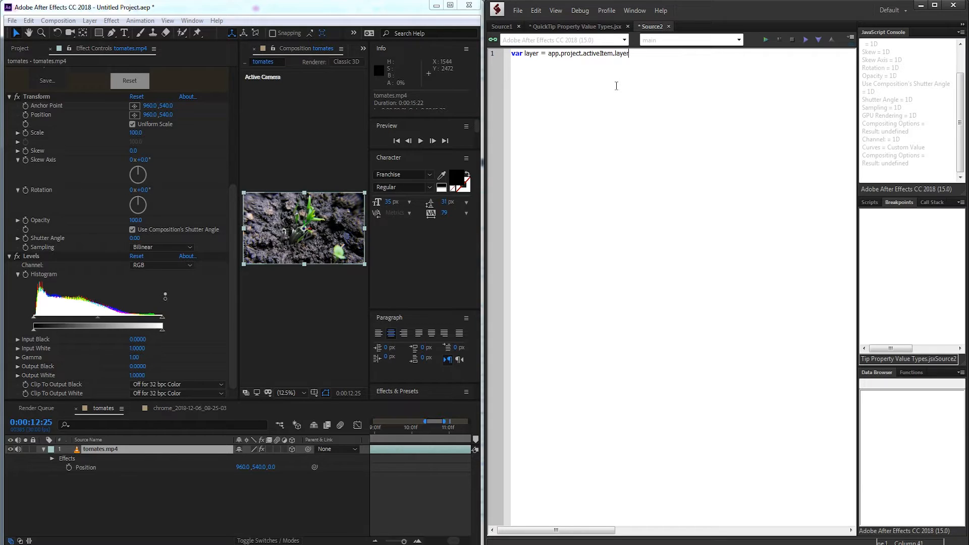
type("(1);")
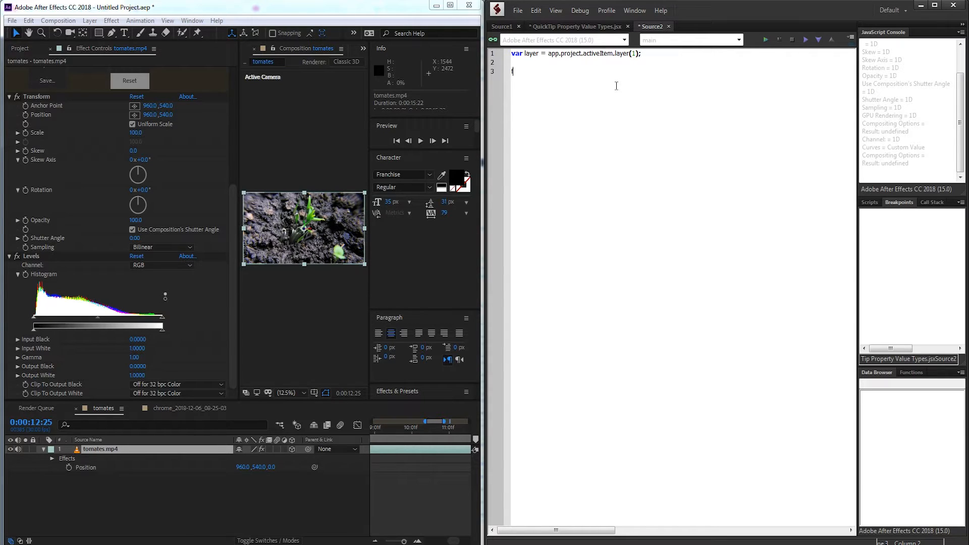
type("for() {")
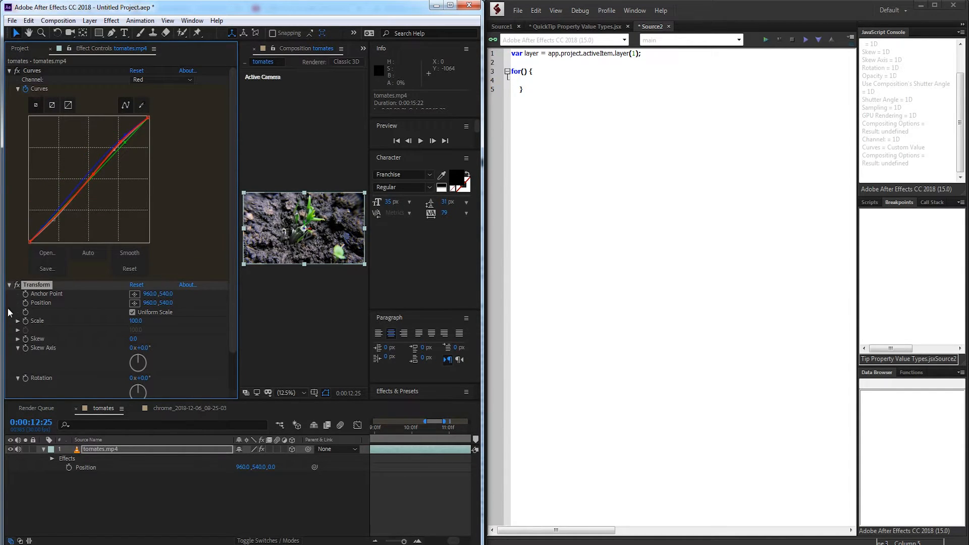
Step: Write the loop header from i = 1 to layer.effect(2).numProperties with i++
left_click(9, 284)
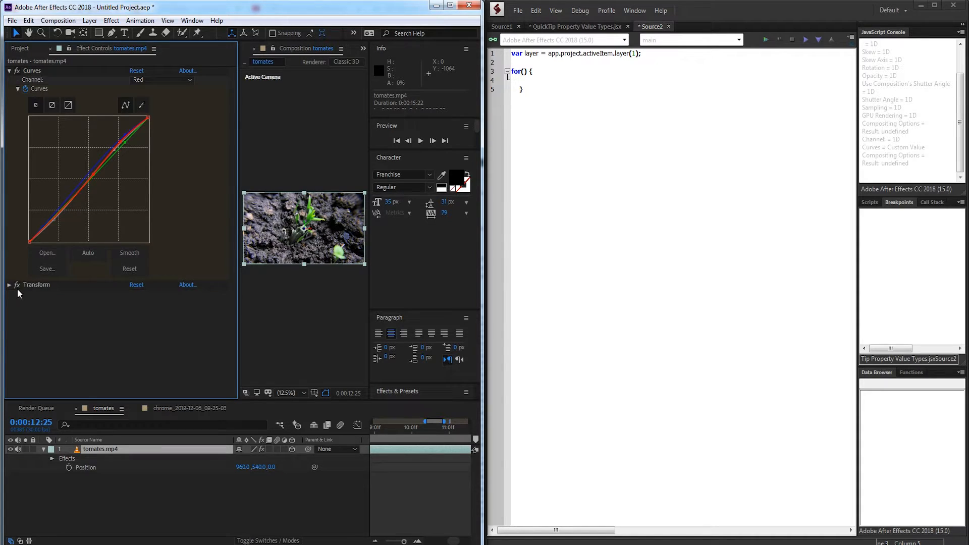
left_click(9, 284)
type("var i = 1;")
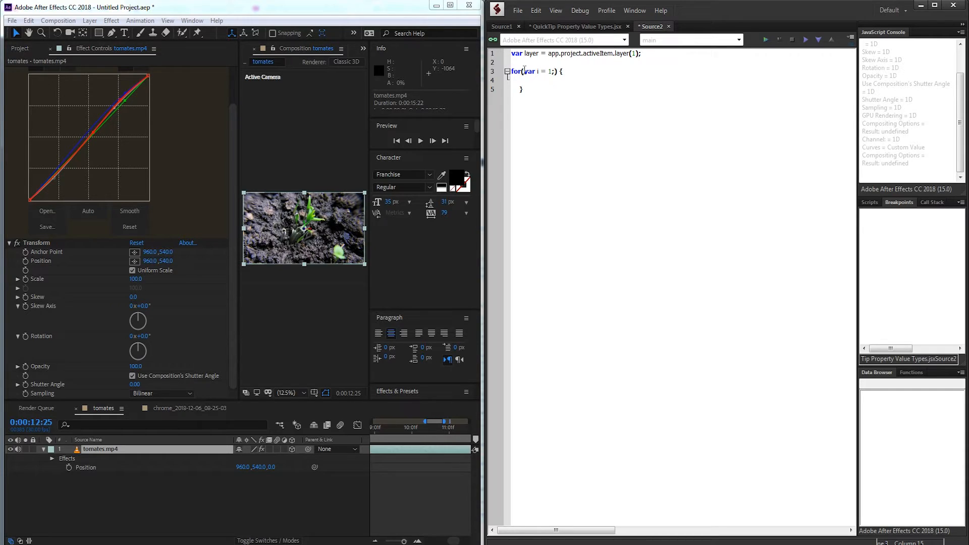
type("i")
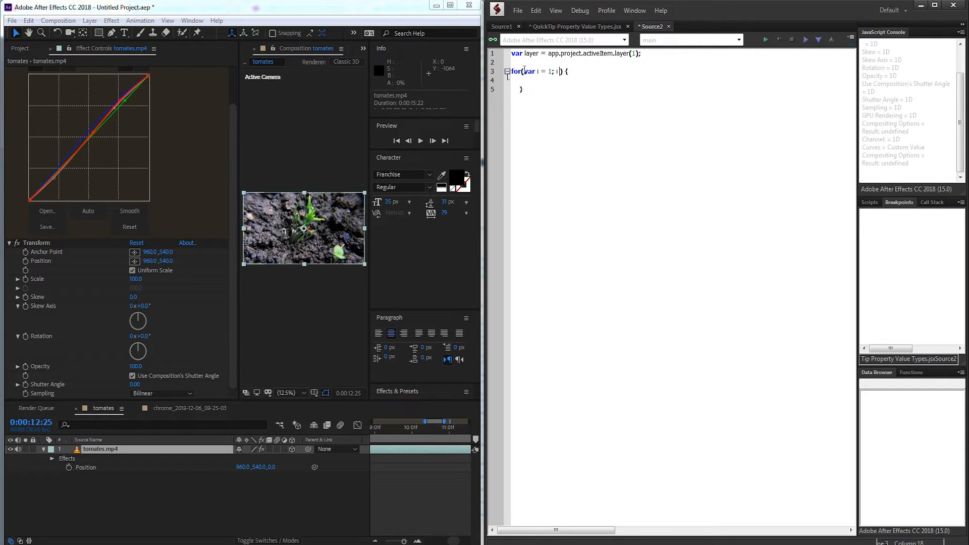
type("<=")
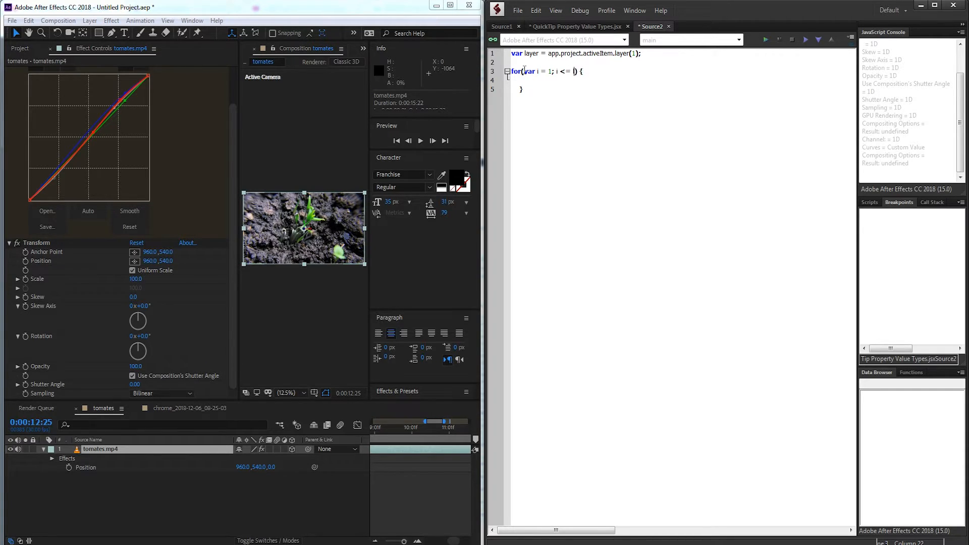
type("layer.E")
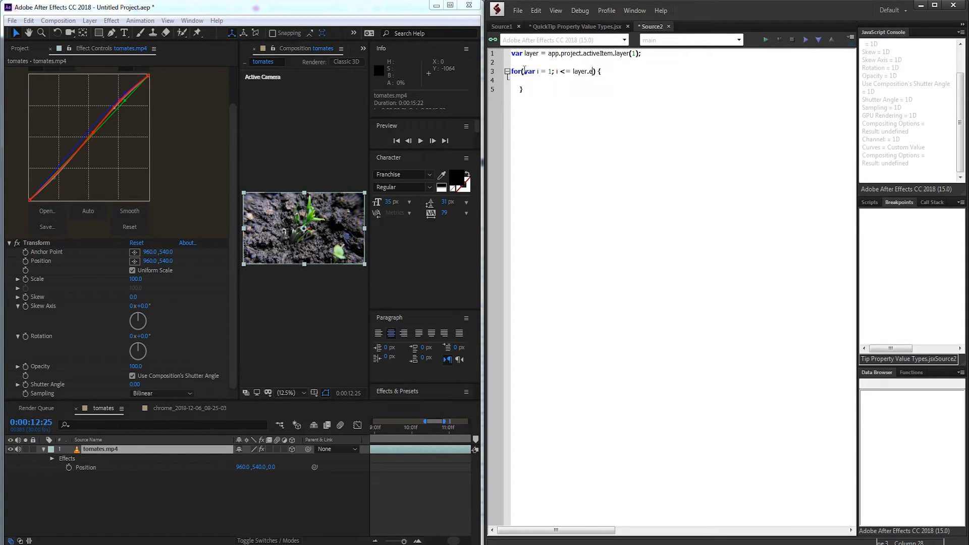
type("effect(2")
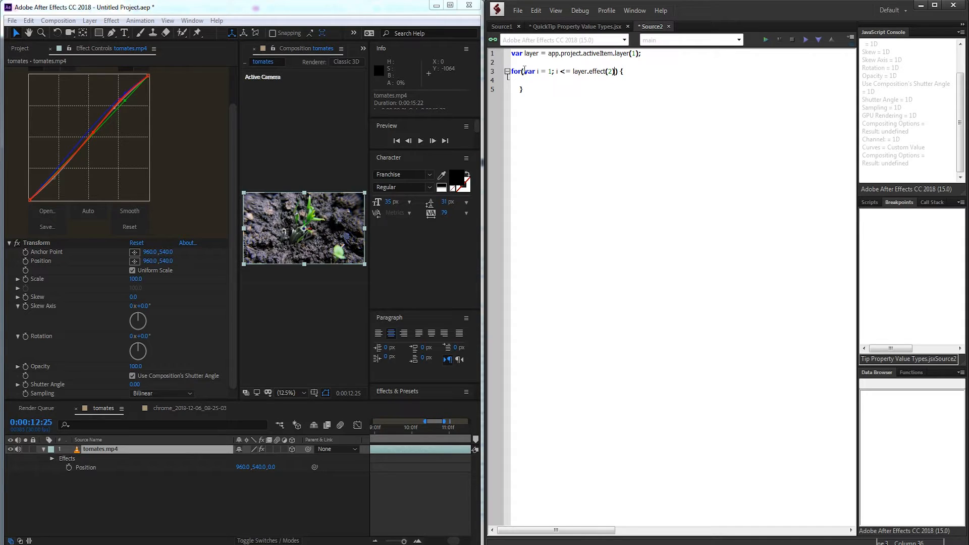
type(".numProperties;")
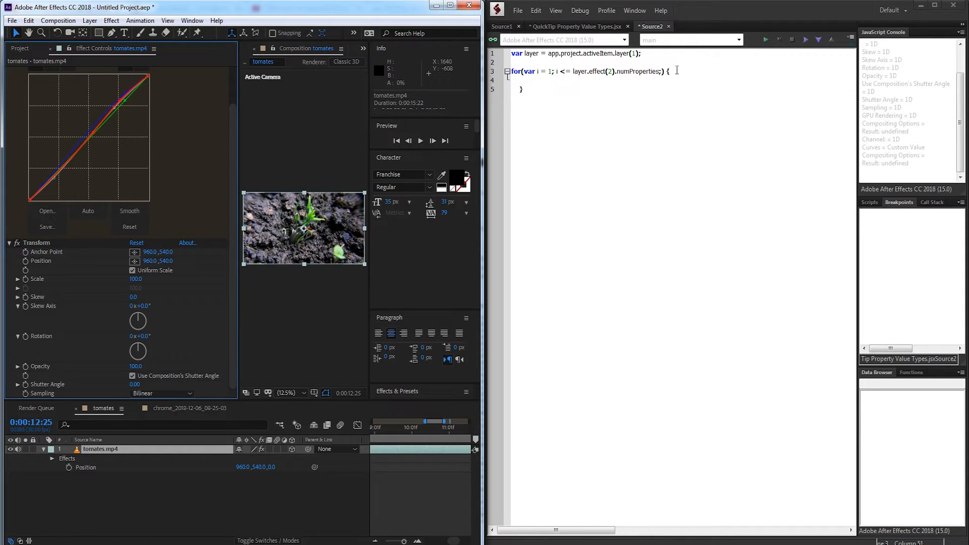
type("i++")
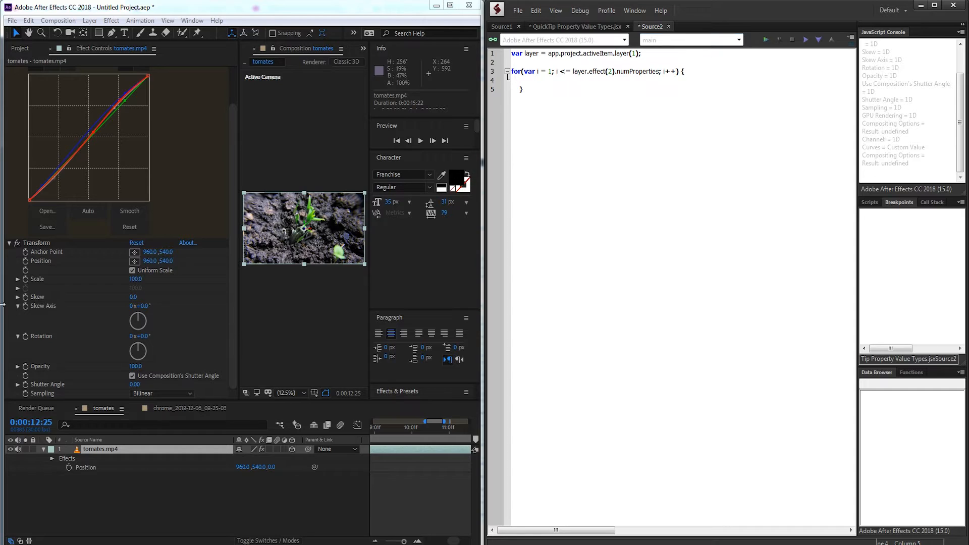
Step: Add $.writeln(layer.effect(2).property(i).name); inside the loop body
type("$.writeln")
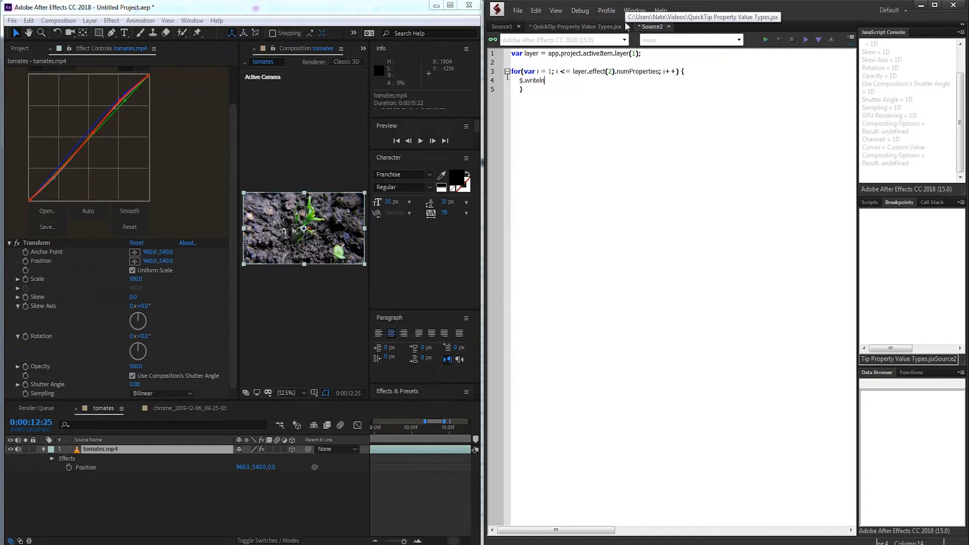
type("();")
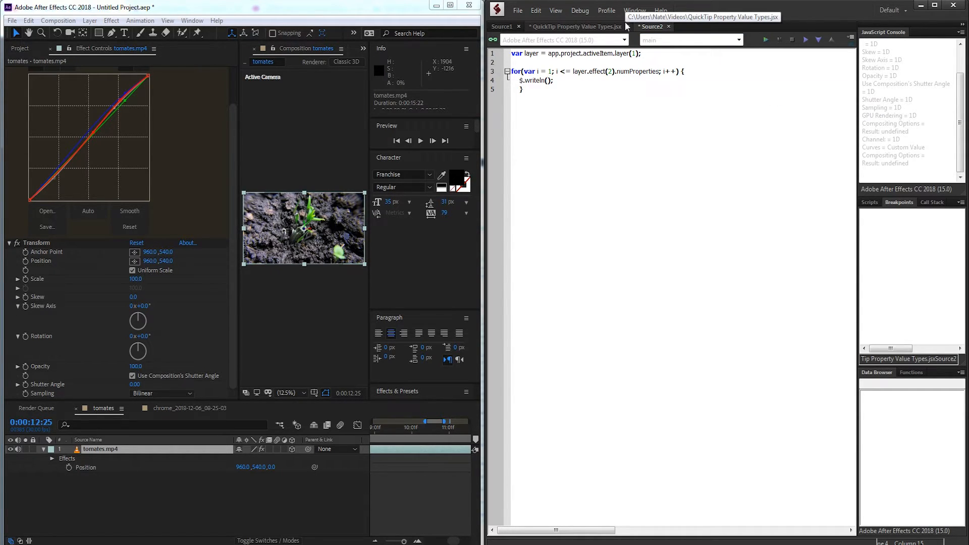
type("layer.eff")
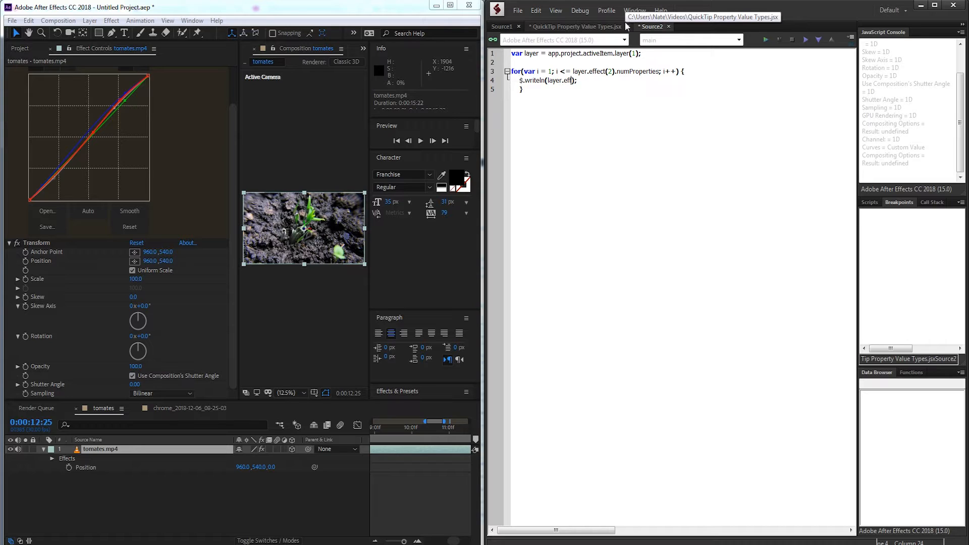
type("ect(2)")
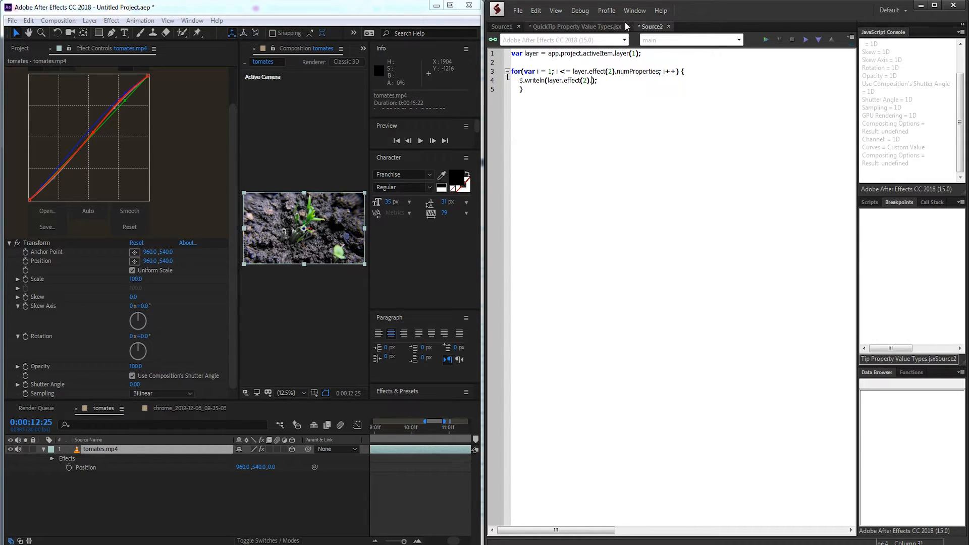
type(".property(i).name")
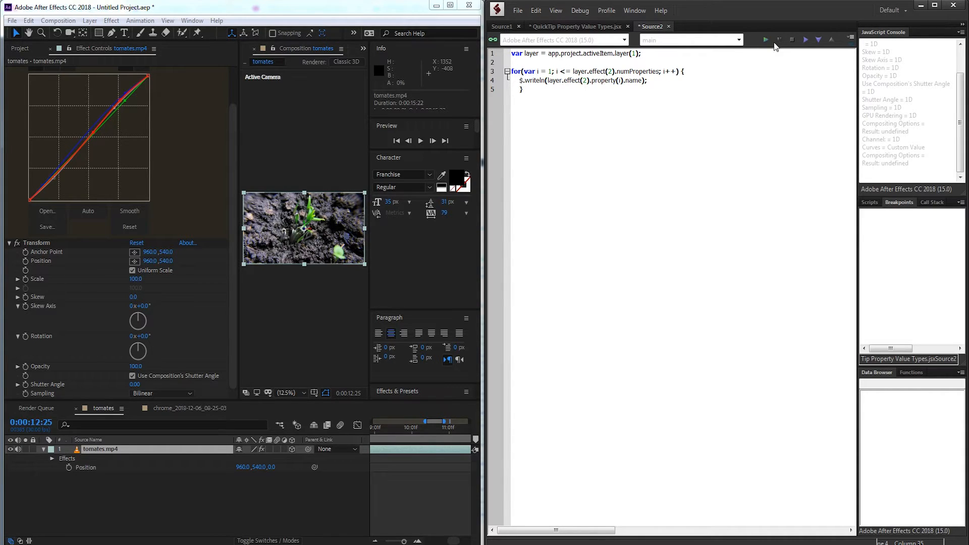
Step: Run to print names, then append " = " + propertyValueType so codes like Position = 6415 print
left_click(764, 40)
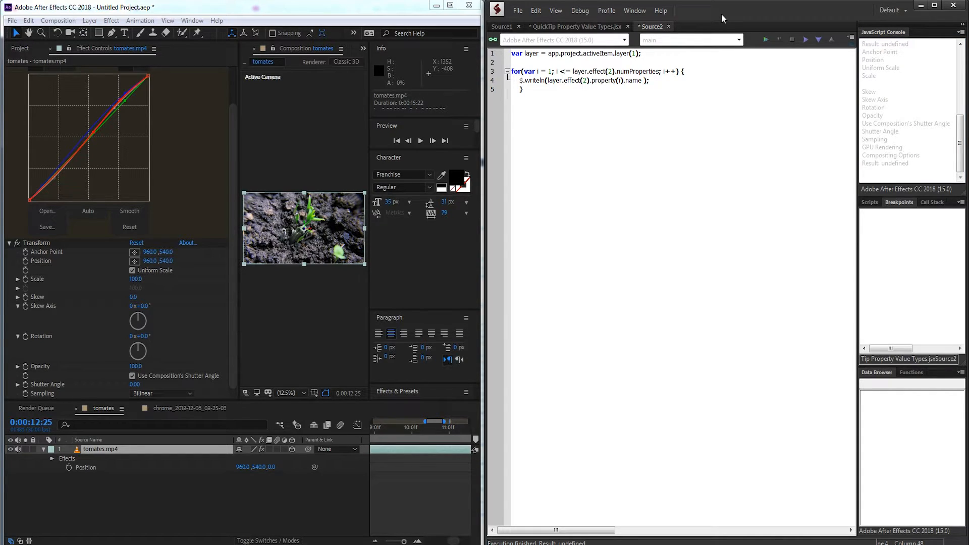
type("+ layer.effect(2).")
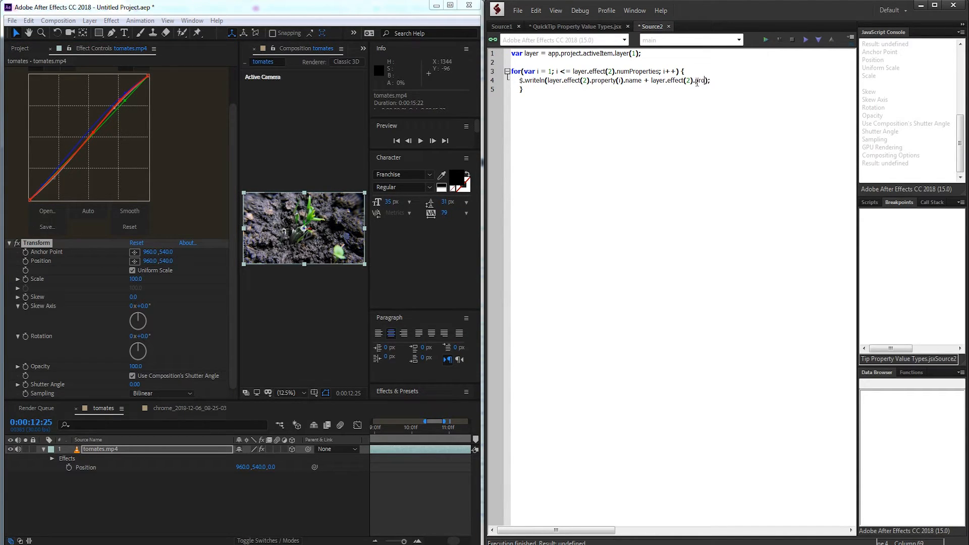
type("property9")
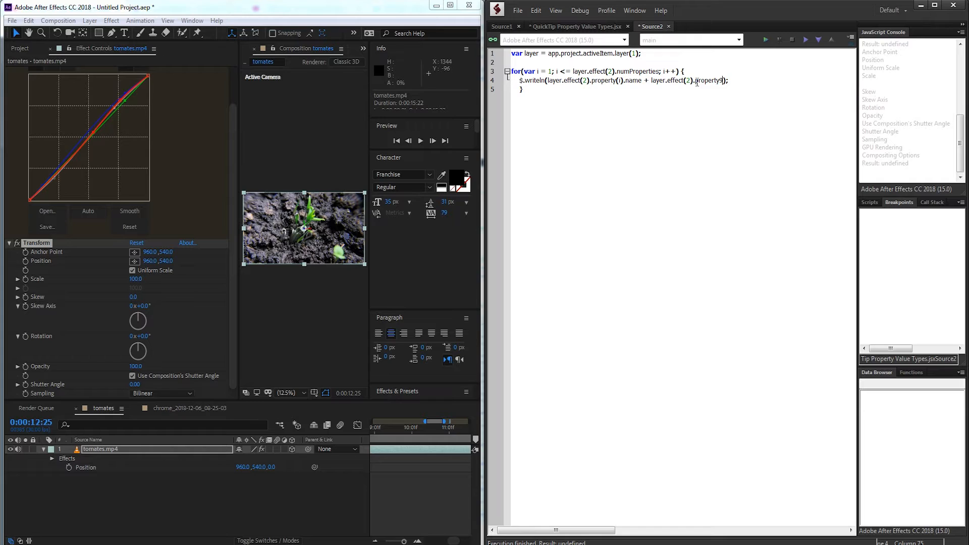
type("i")
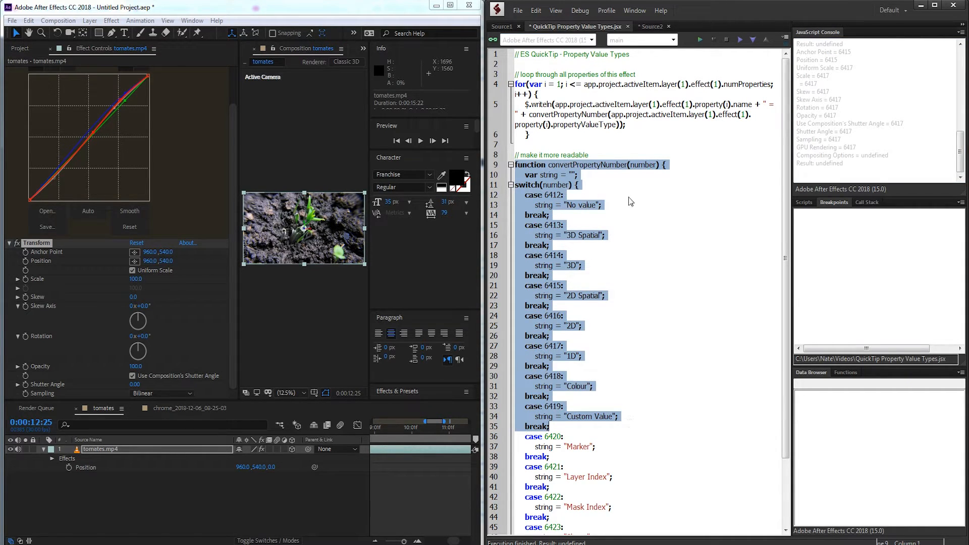
Step: Write function convertPropertyNum(number) with var string = "" and an empty switch(number)
left_click(650, 27)
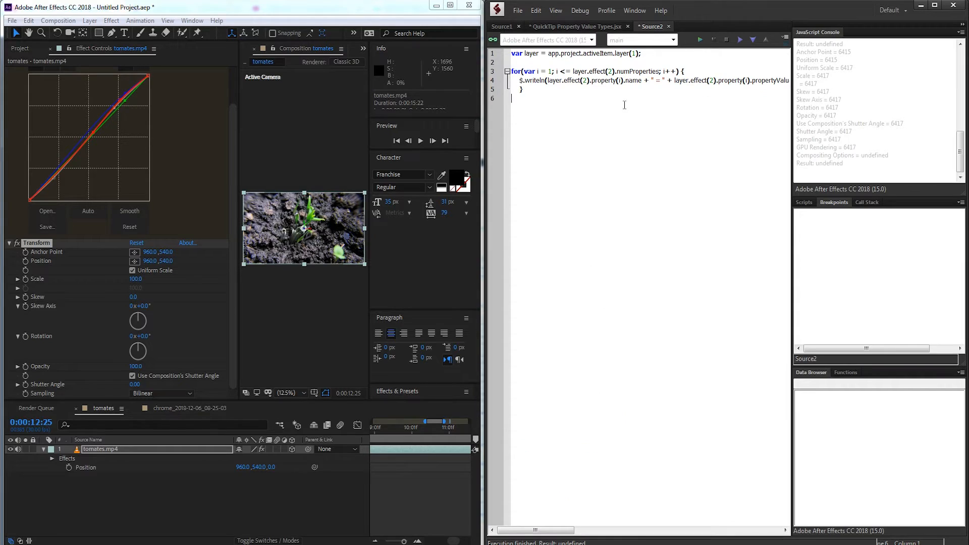
type("function c")
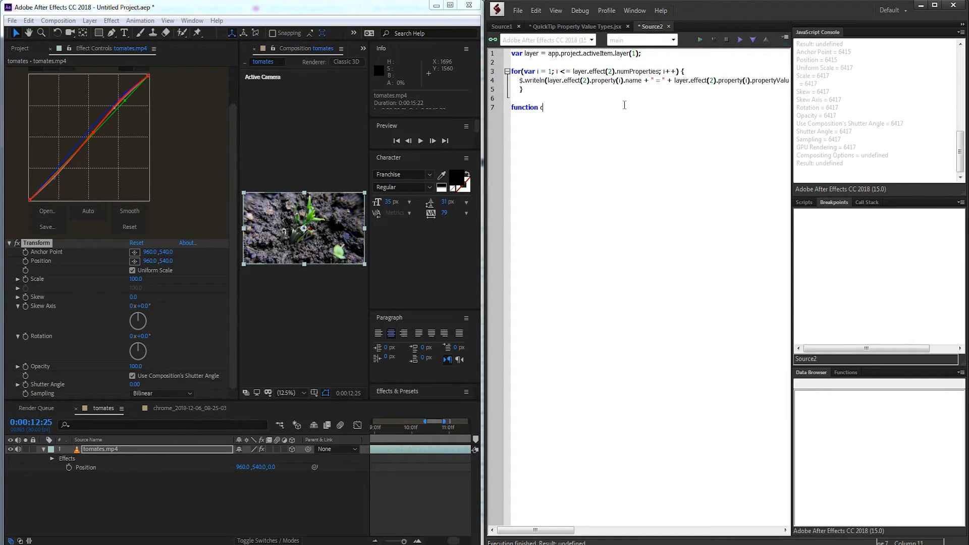
type("convertProperty")
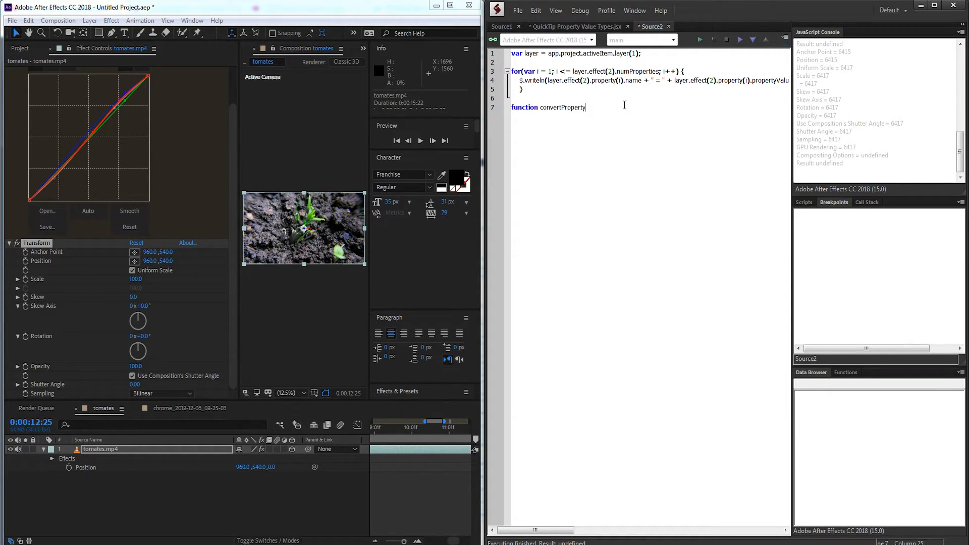
type("Num(")
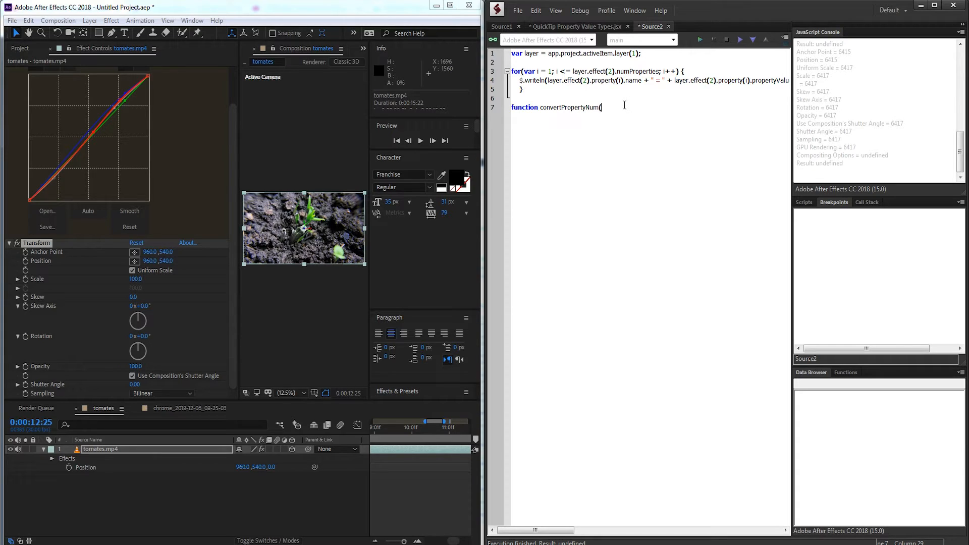
type("number) {")
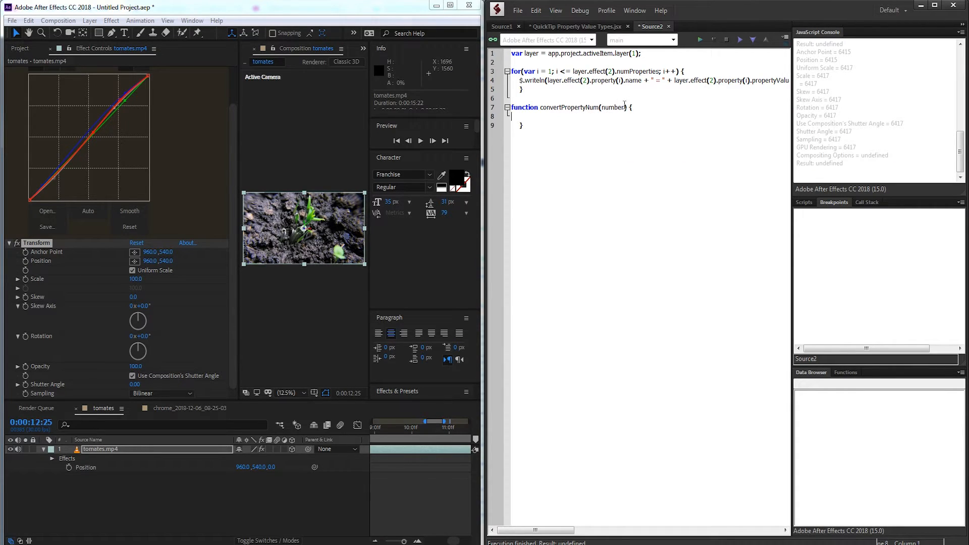
type("var s")
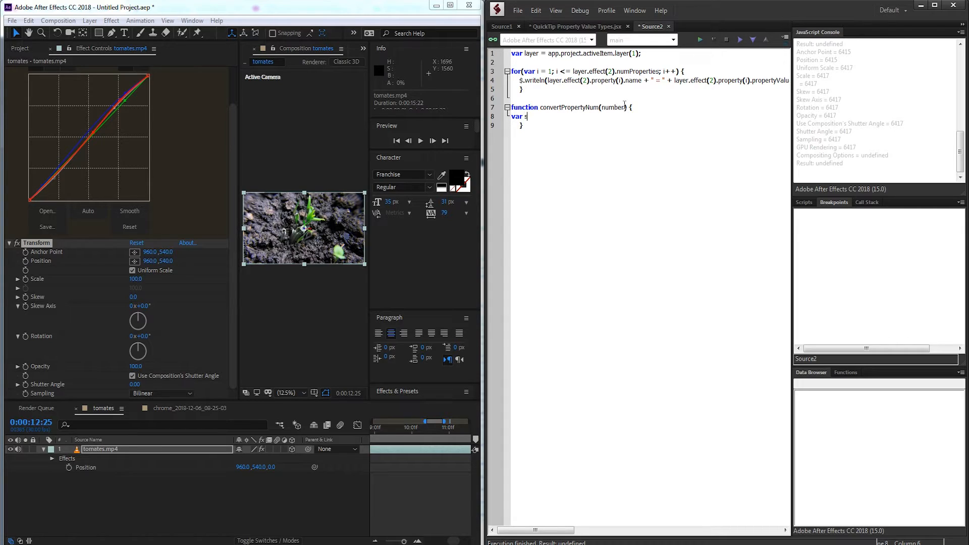
type("tring = \"\";")
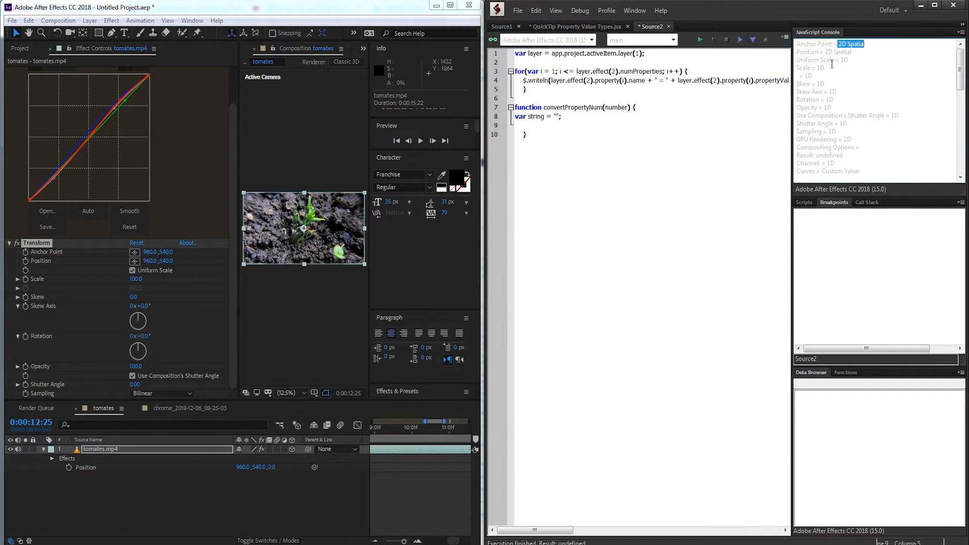
type("swi")
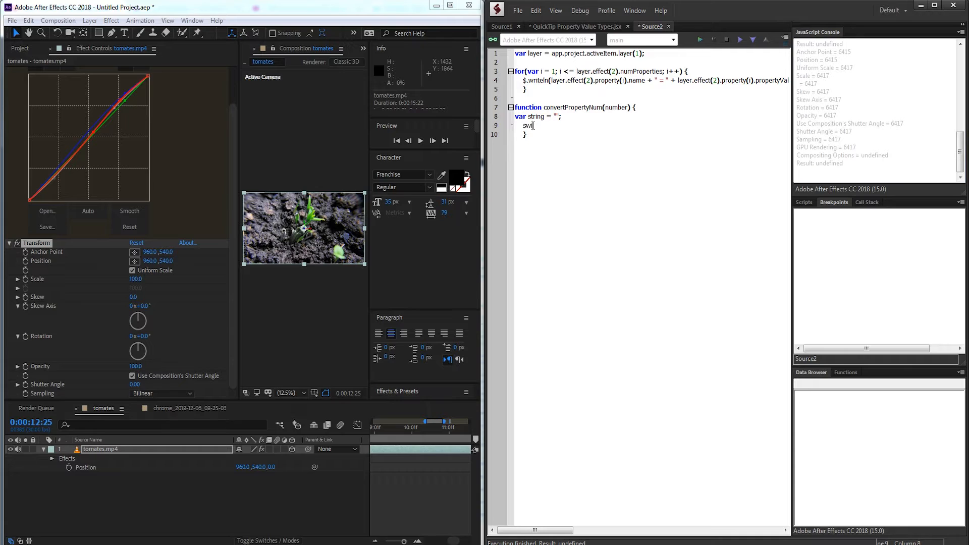
type("tch() {")
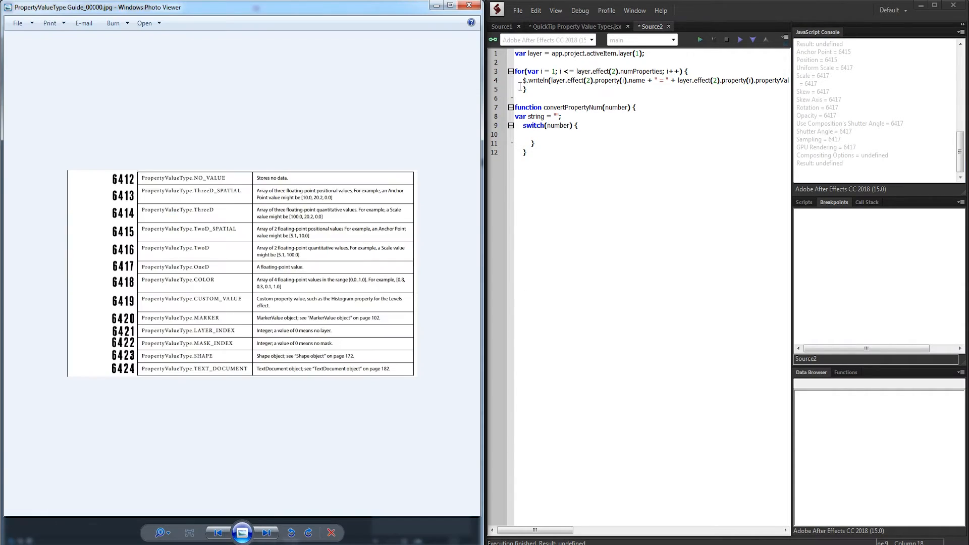
Step: Add cases 6412-6424 assigning labels from "No value" and "3D Spatial" up to "Text Document"
type("case 641")
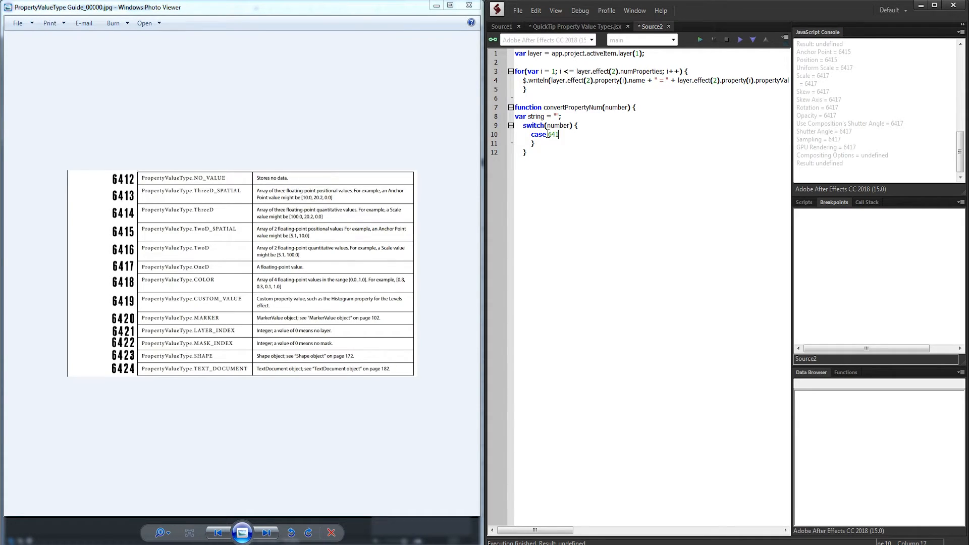
type("2:")
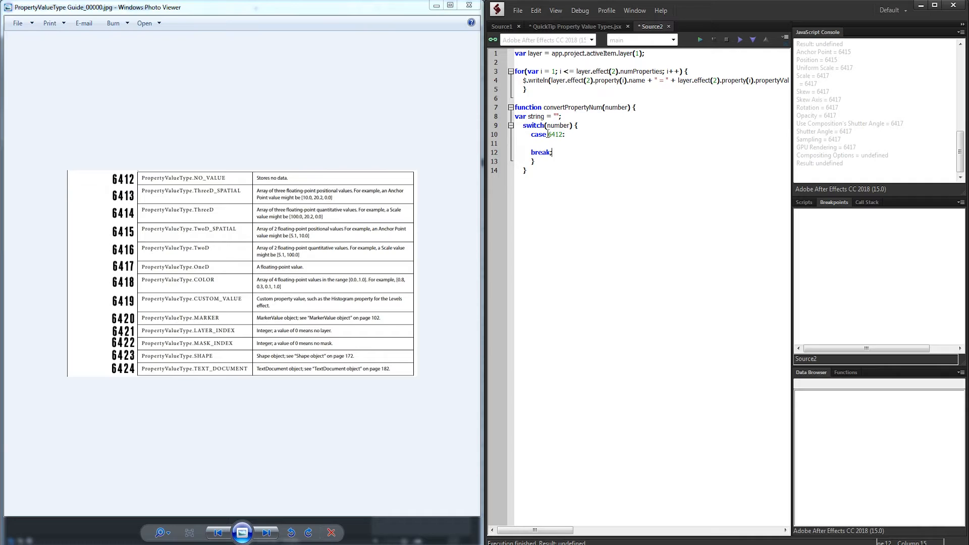
type("string = \"No Value\";")
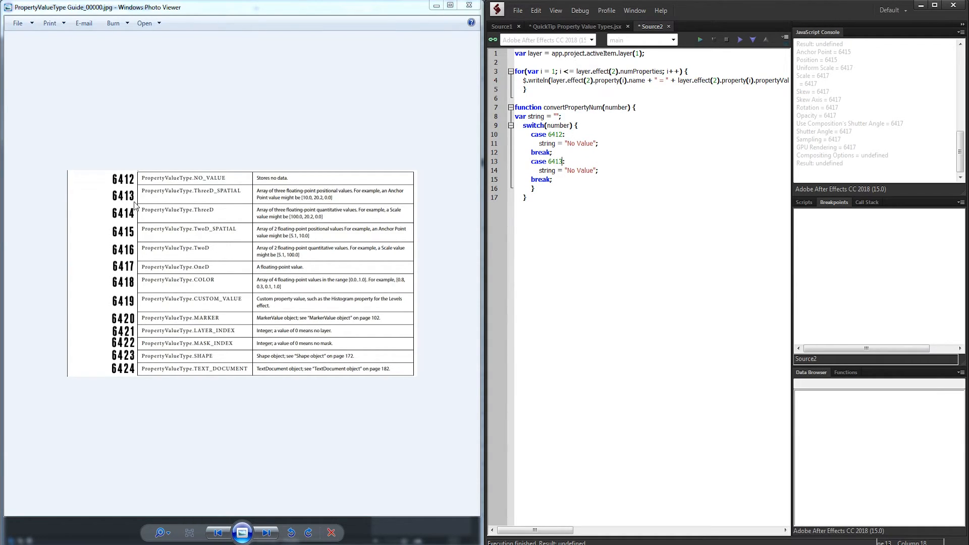
double_click(580, 170)
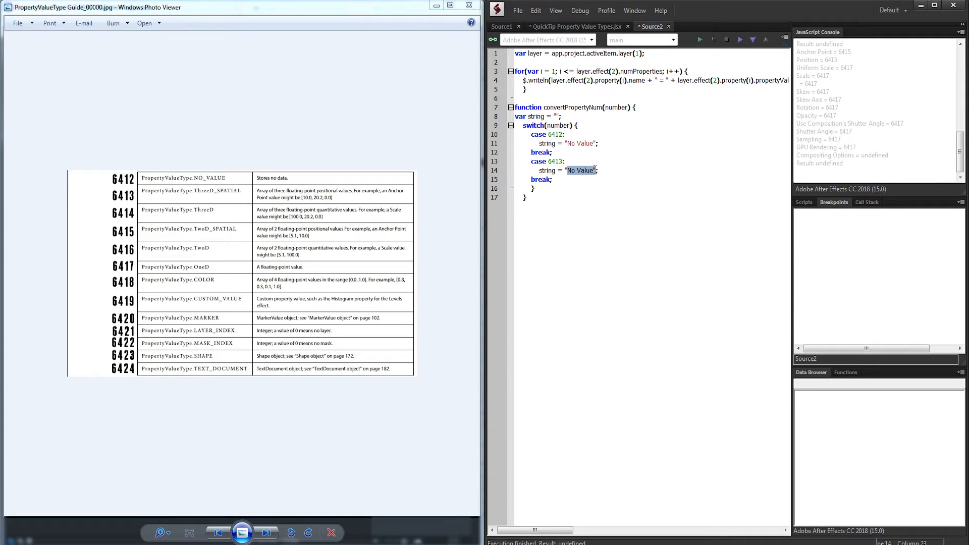
type("3D Spatial")
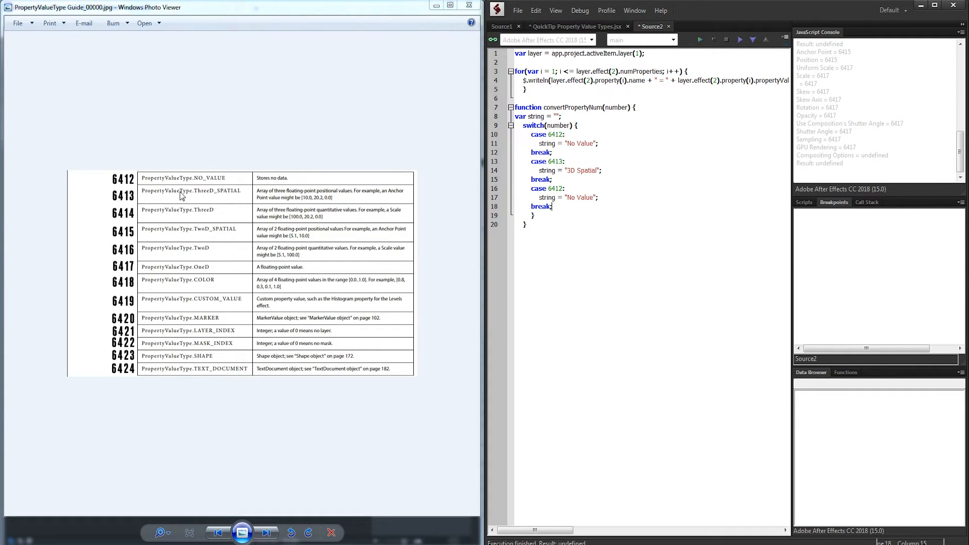
mouse_move(357, 178)
type("4")
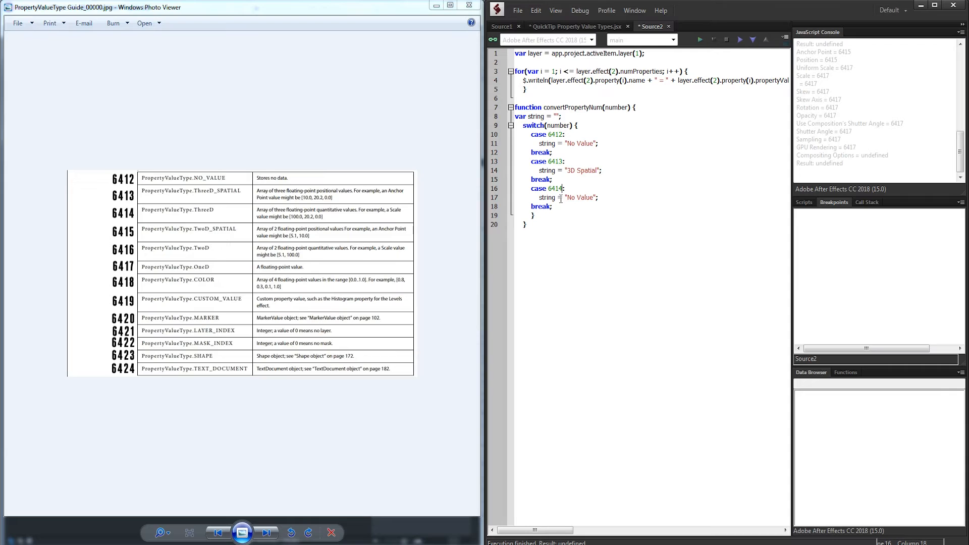
double_click(579, 197)
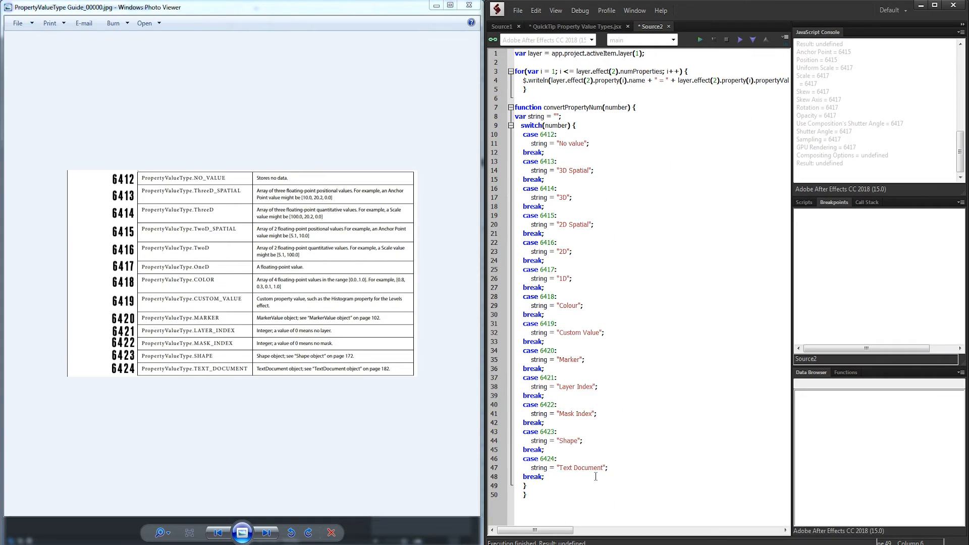
Step: Return string from the function and wrap propertyValueType in convertPropertyNum() so Position = 2D Spatial prints
type("return string;")
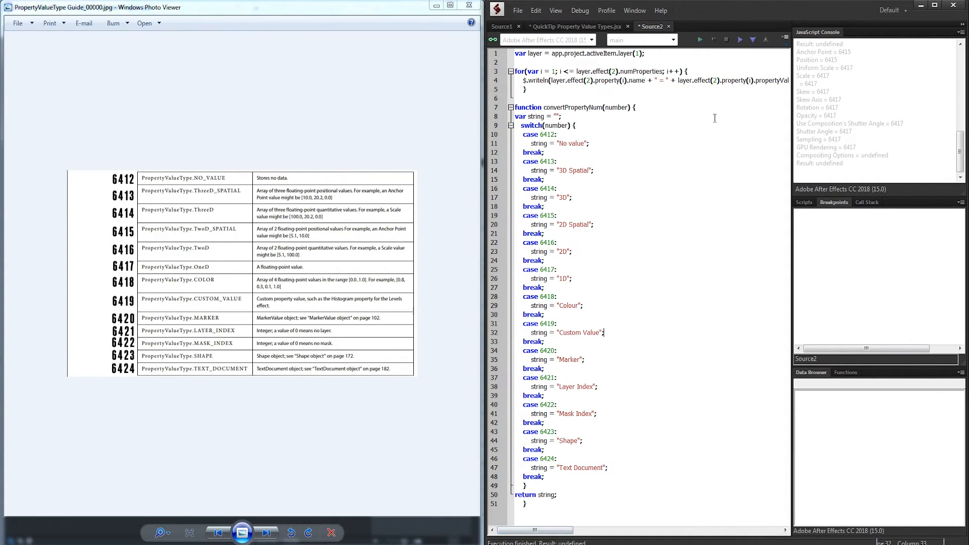
scroll("right", 3)
type("convertPropertyNum(")
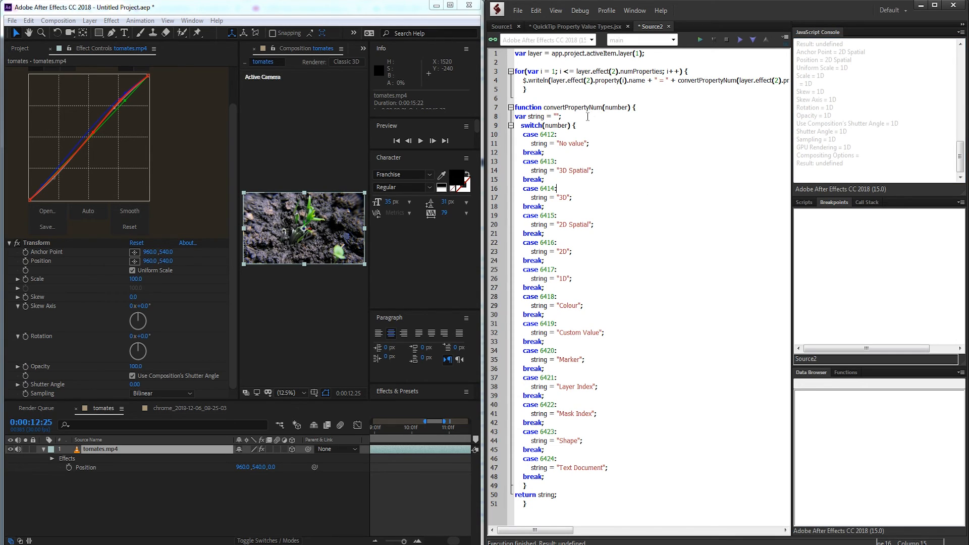
mouse_move(352, 359)
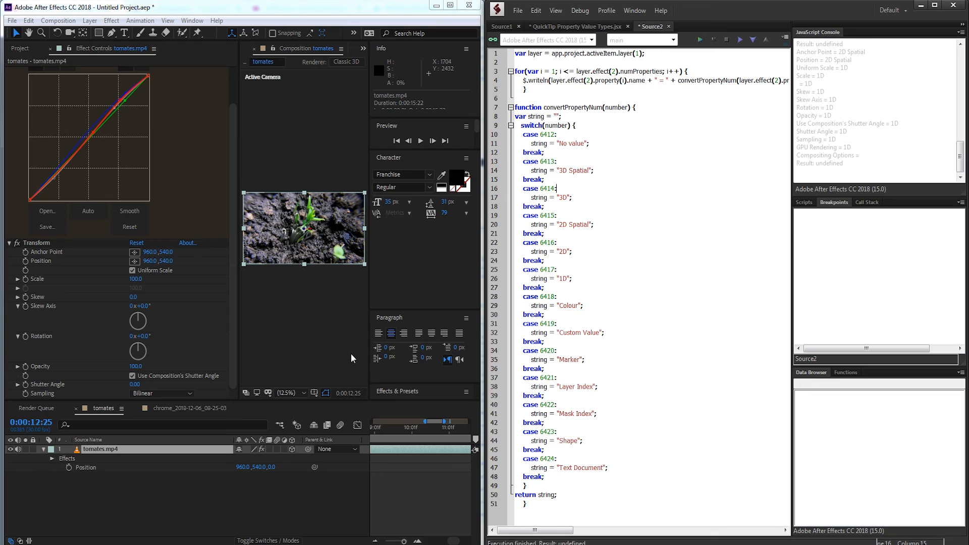